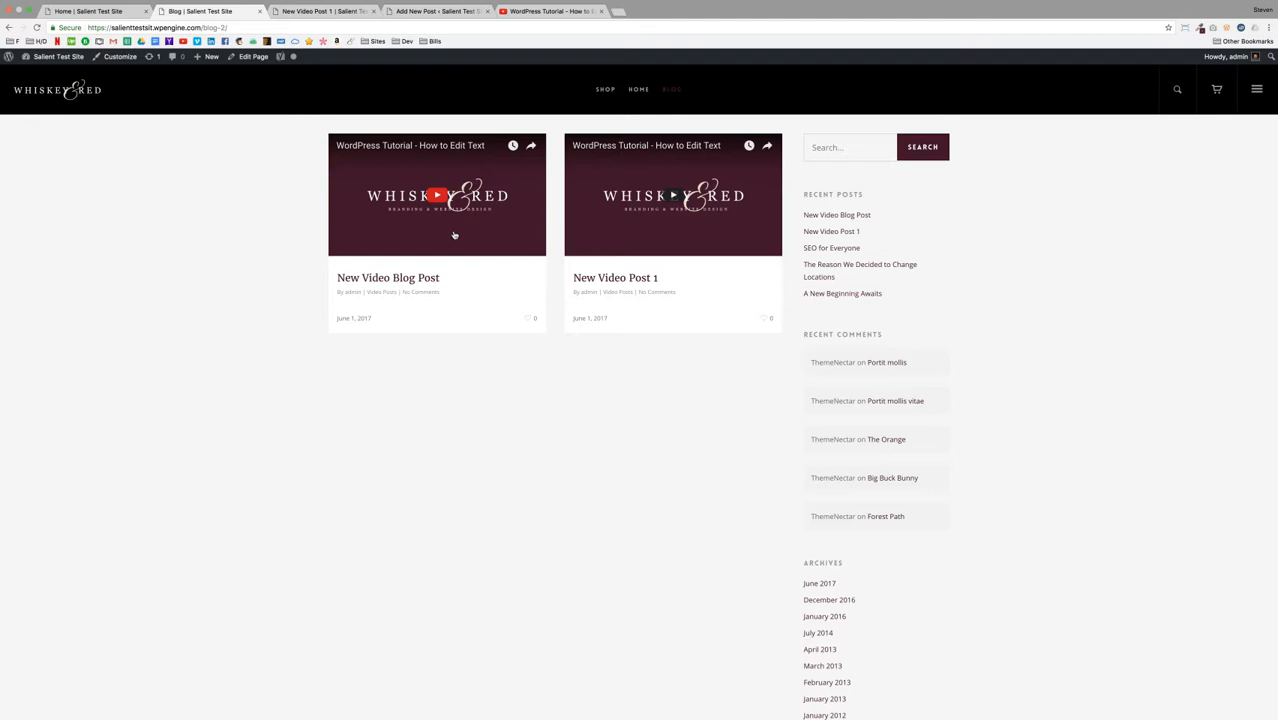
Step: Open 'New Video Post 1' from the blog feed in single post view
click(616, 278)
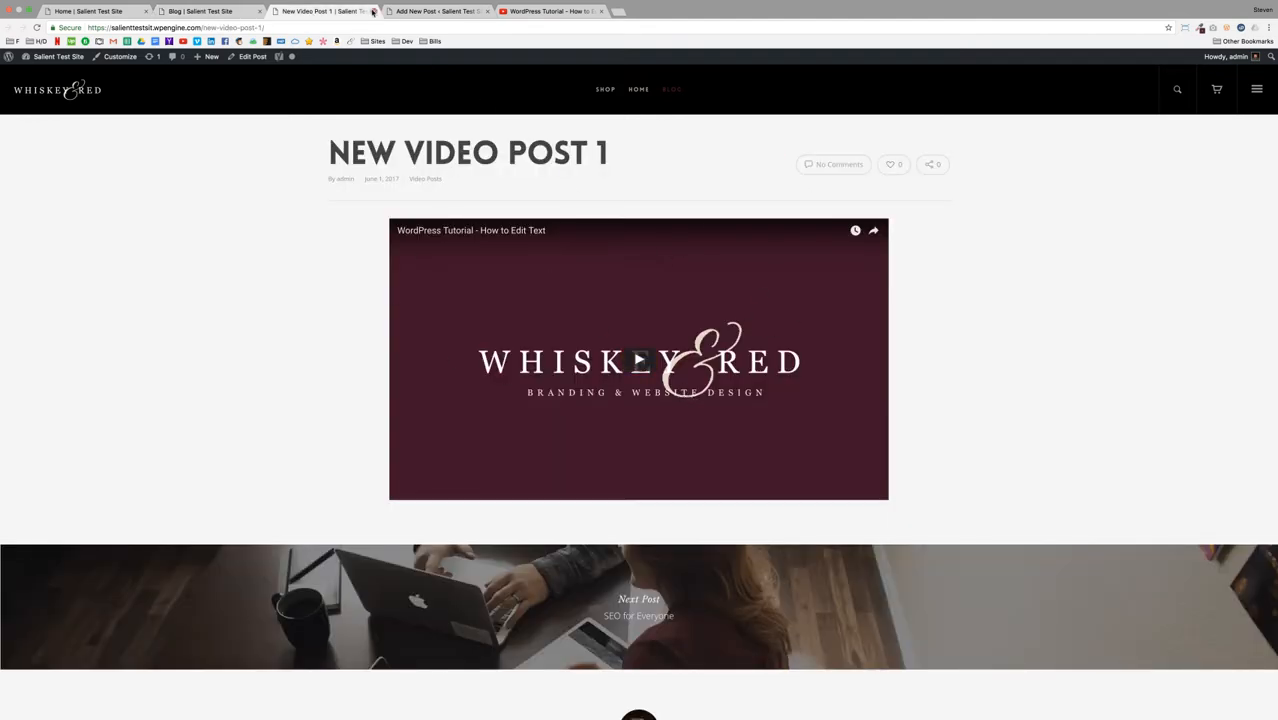
Step: Title a new post 'Video' and assign it the Video Posts category
click(436, 12)
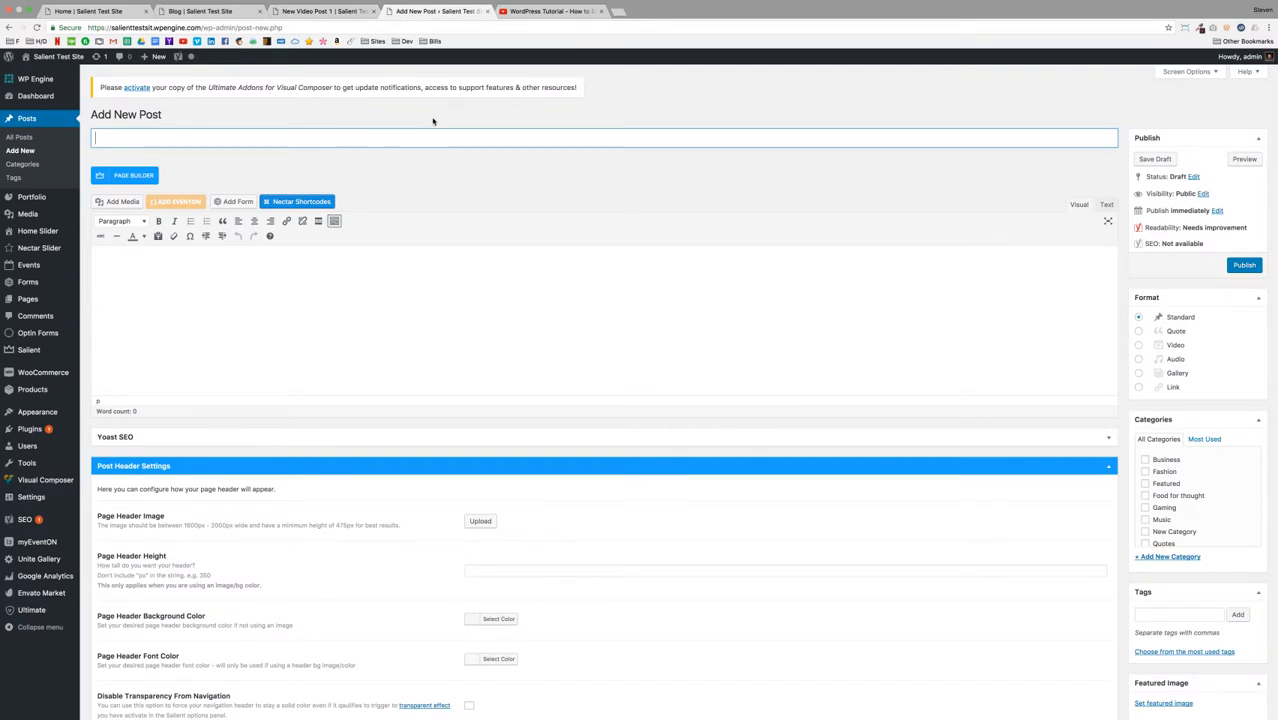
text(Vid)
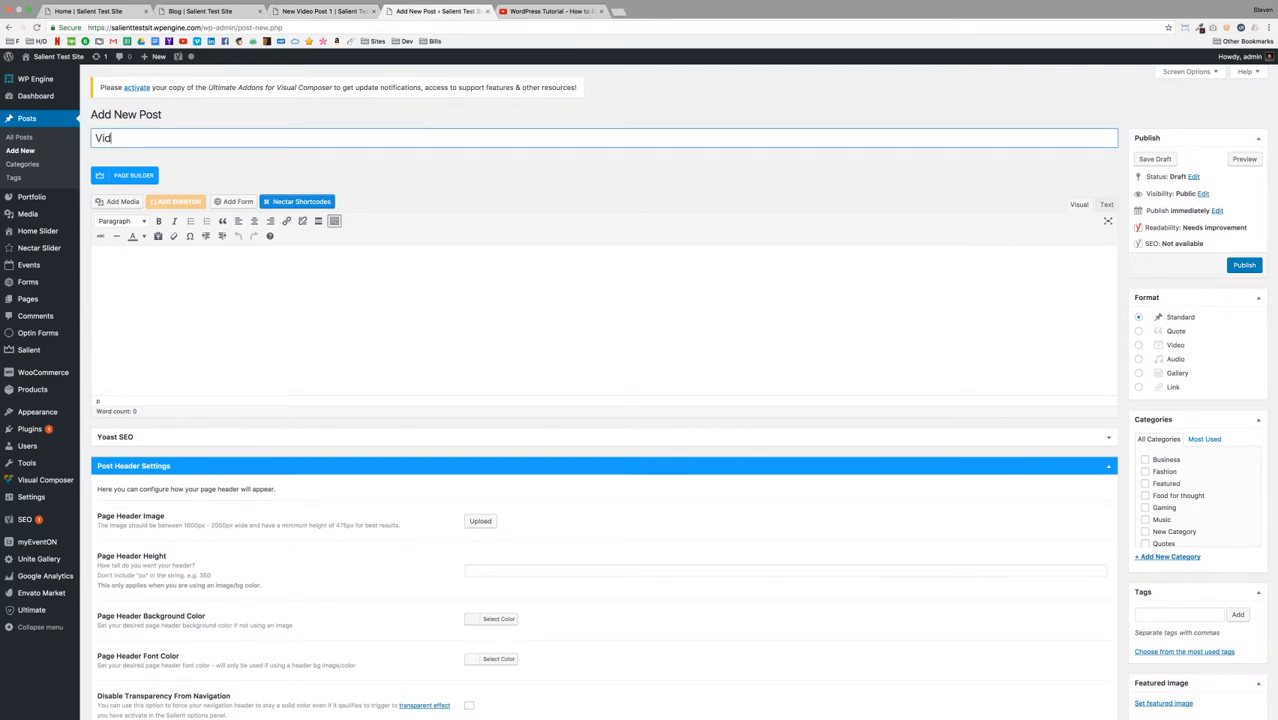
text(eo)
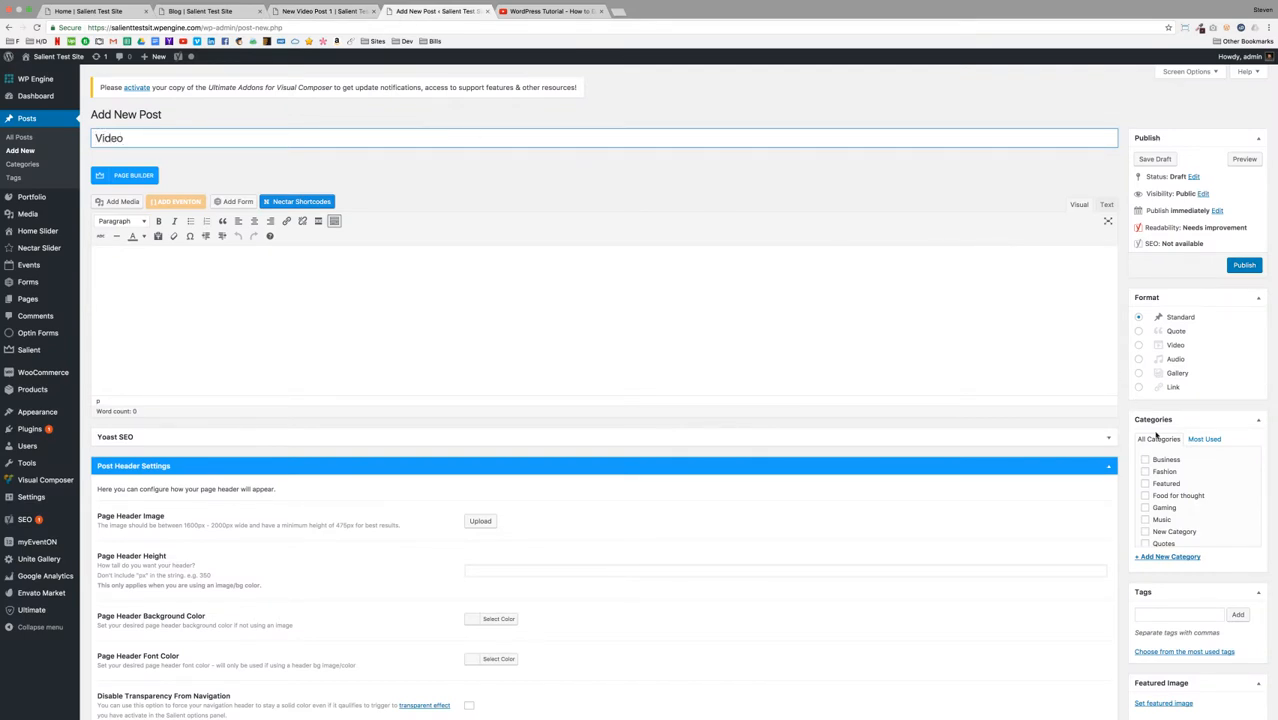
click(1144, 504)
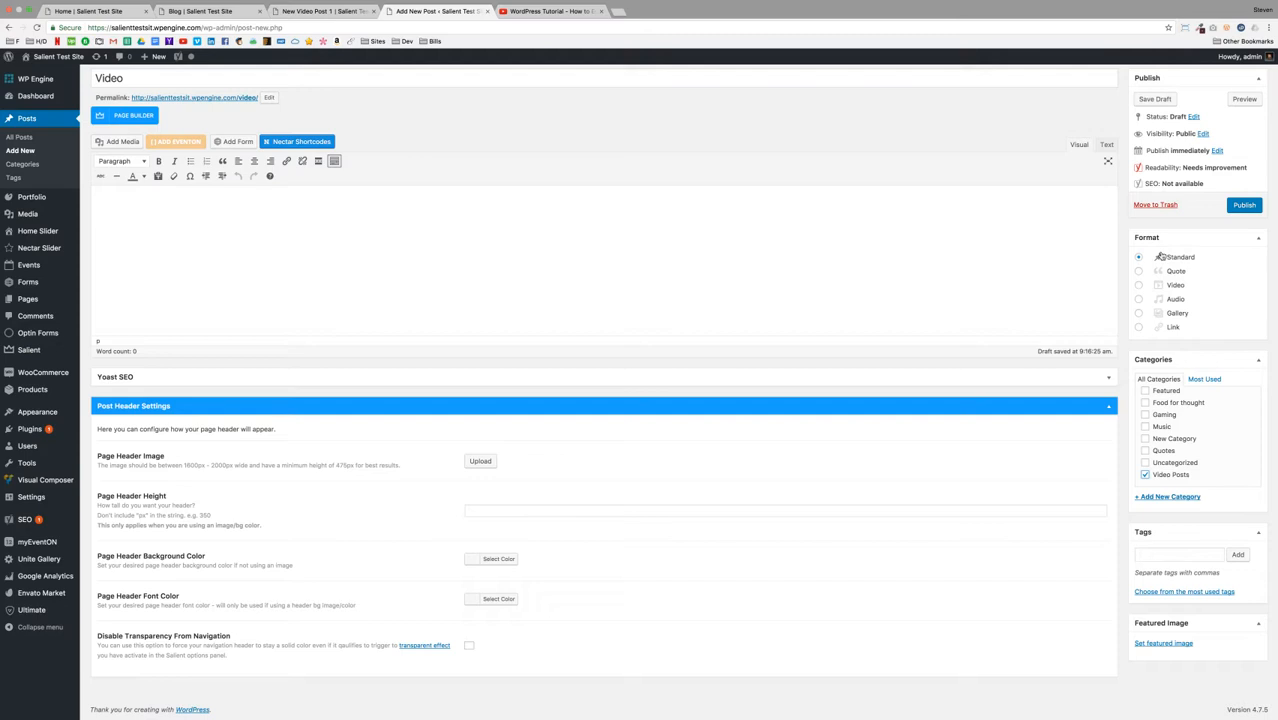
mouse_move(1160, 288)
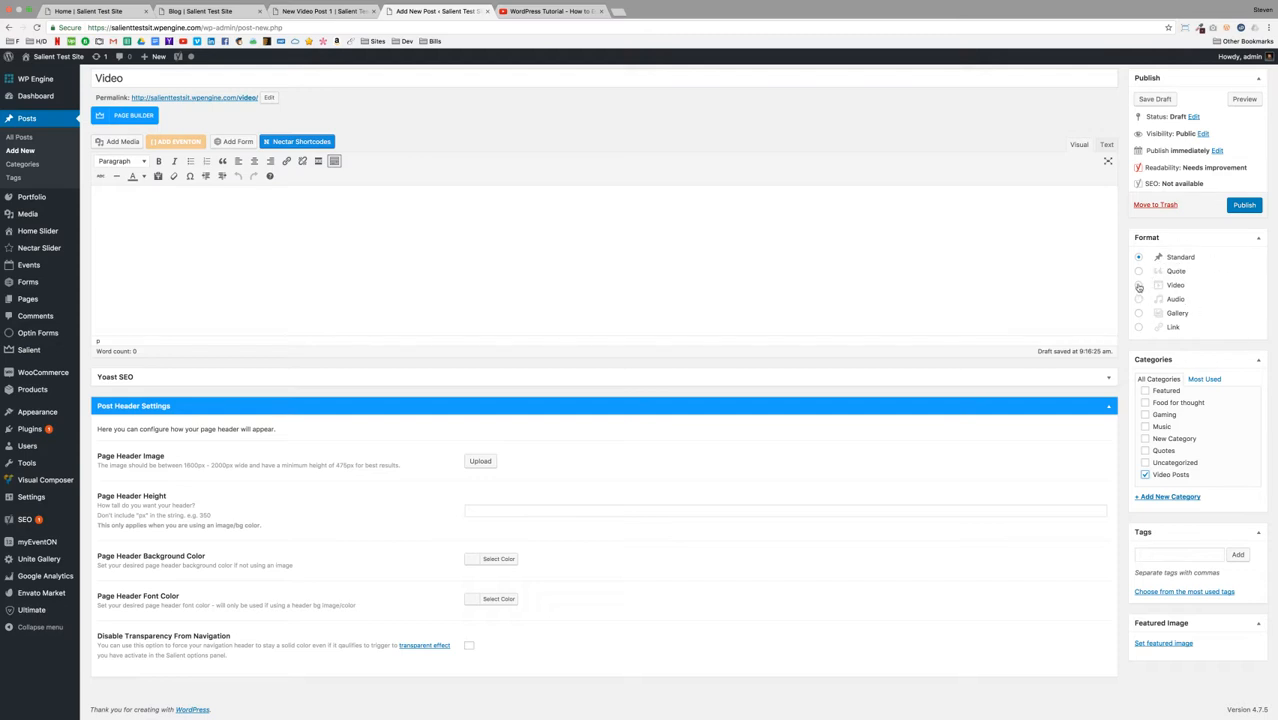
Step: Set the post format to Video, revealing the Video Settings panel
click(1140, 284)
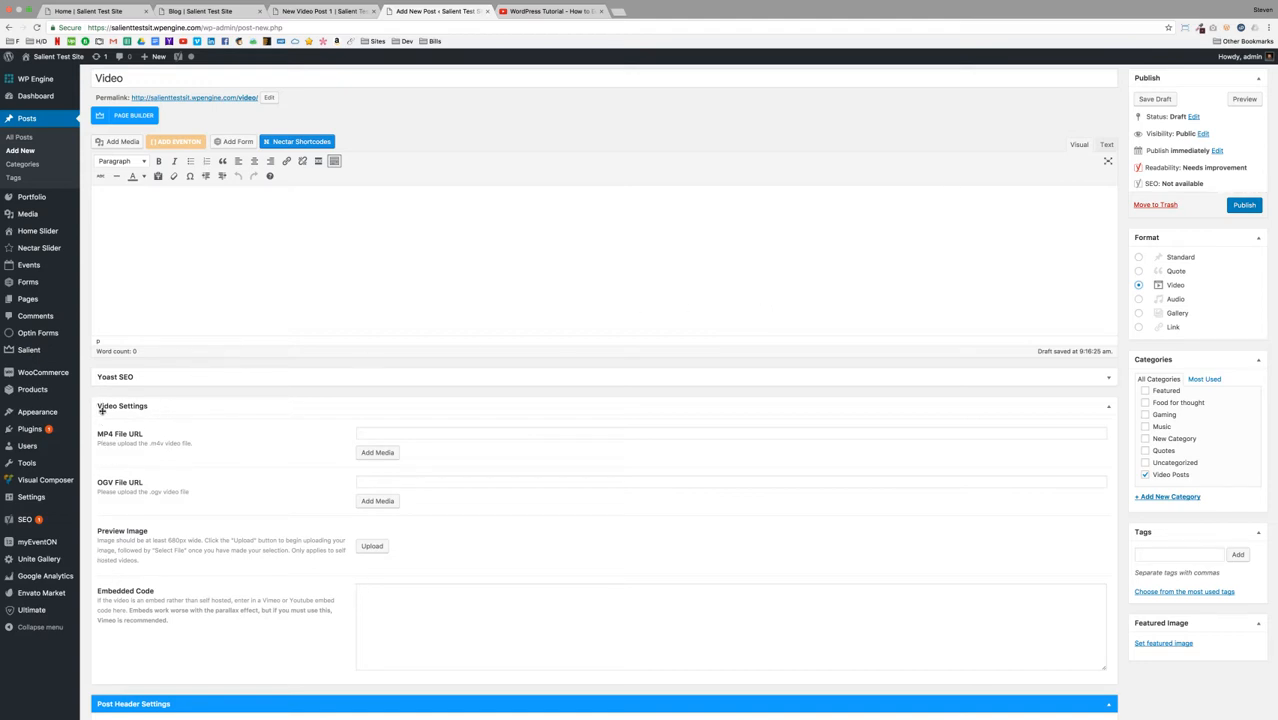
mouse_move(176, 428)
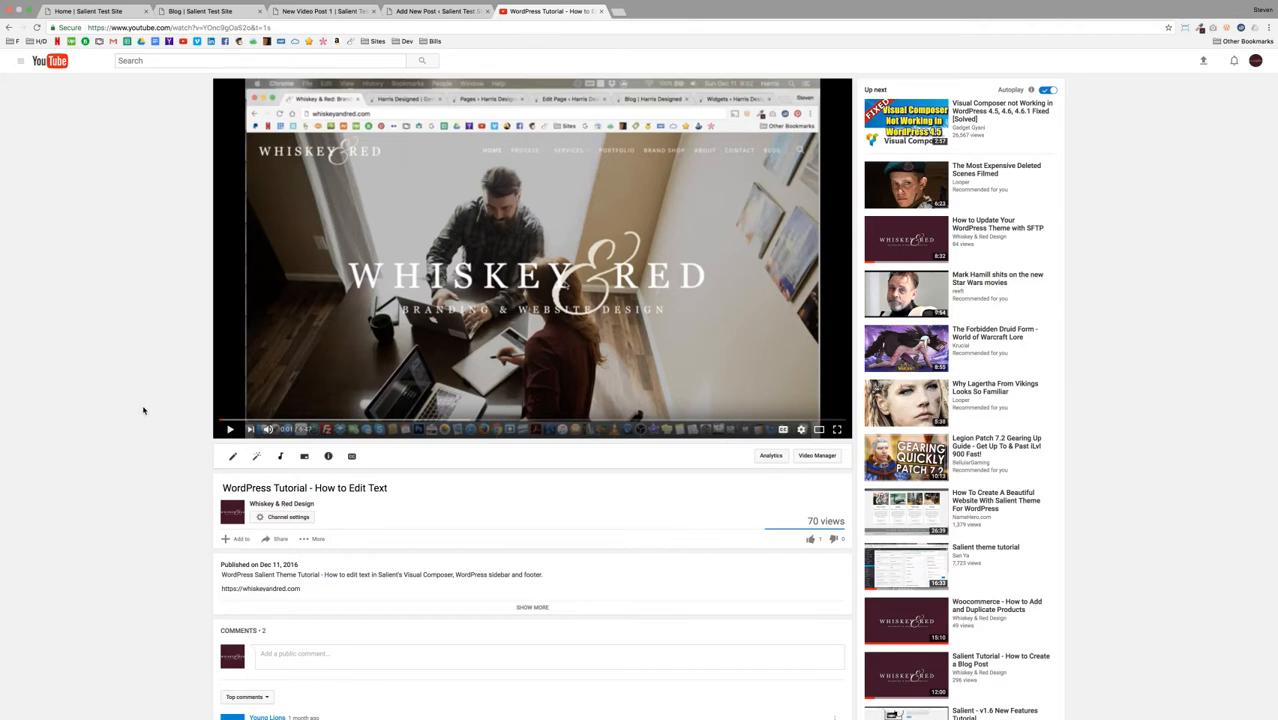
mouse_move(280, 540)
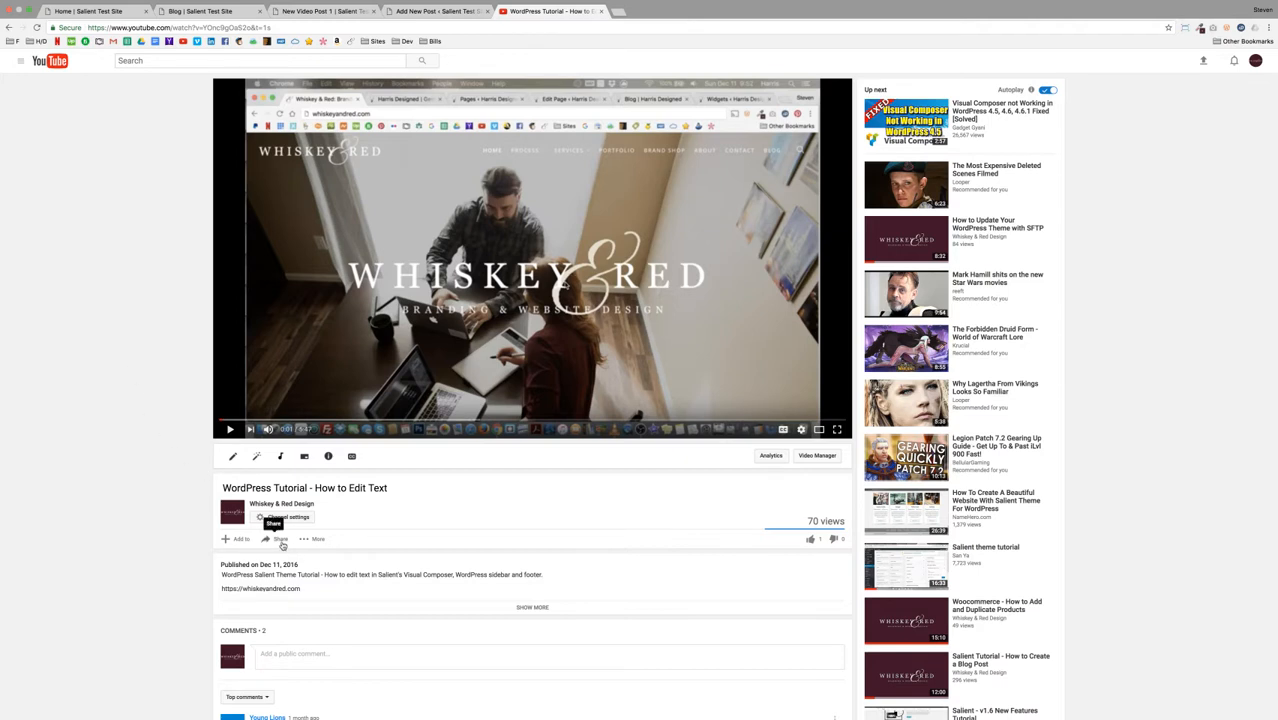
Step: Get the tutorial video's iframe embed code from YouTube's Share panel and return to the draft
click(280, 538)
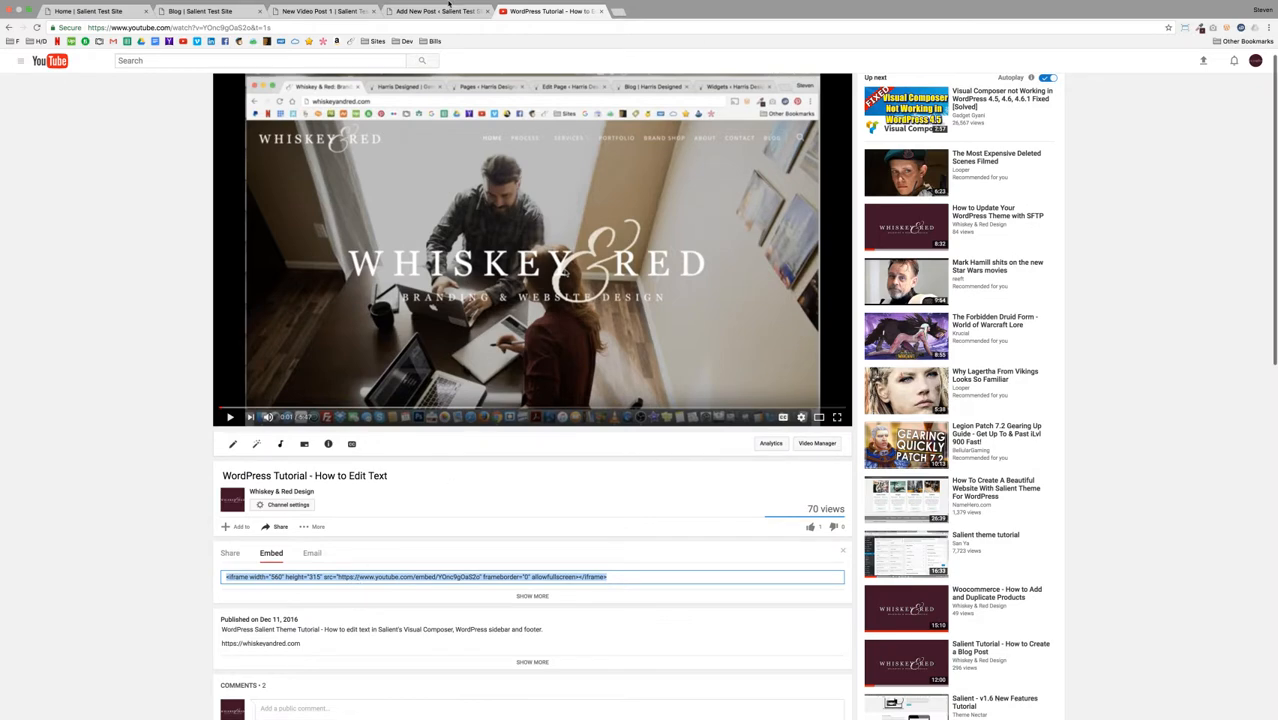
click(436, 12)
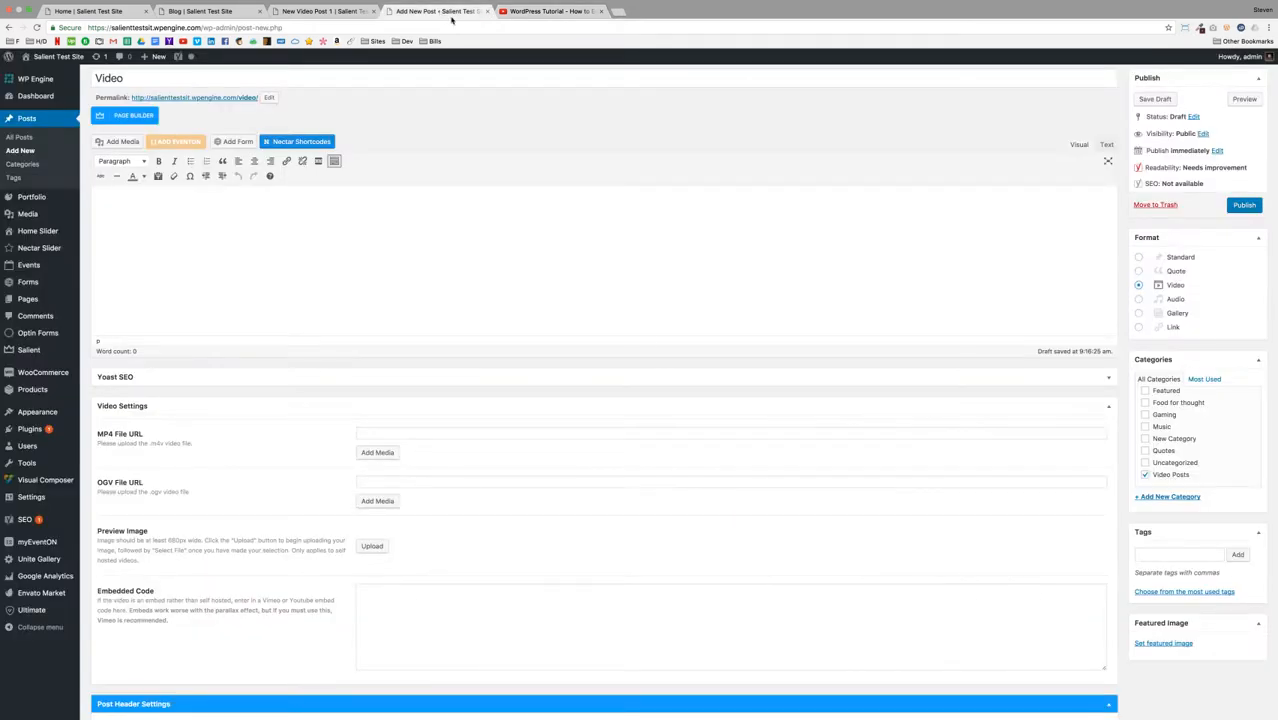
Step: Add the YouTube iframe as Embedded Code, publish the post, and reload the blog feed
text(<iframe width="560" height="315" src="https://www.youtube.com/embed/YOnc9gOaS2o" frameborder="0" allowfullscreen></iframe>)
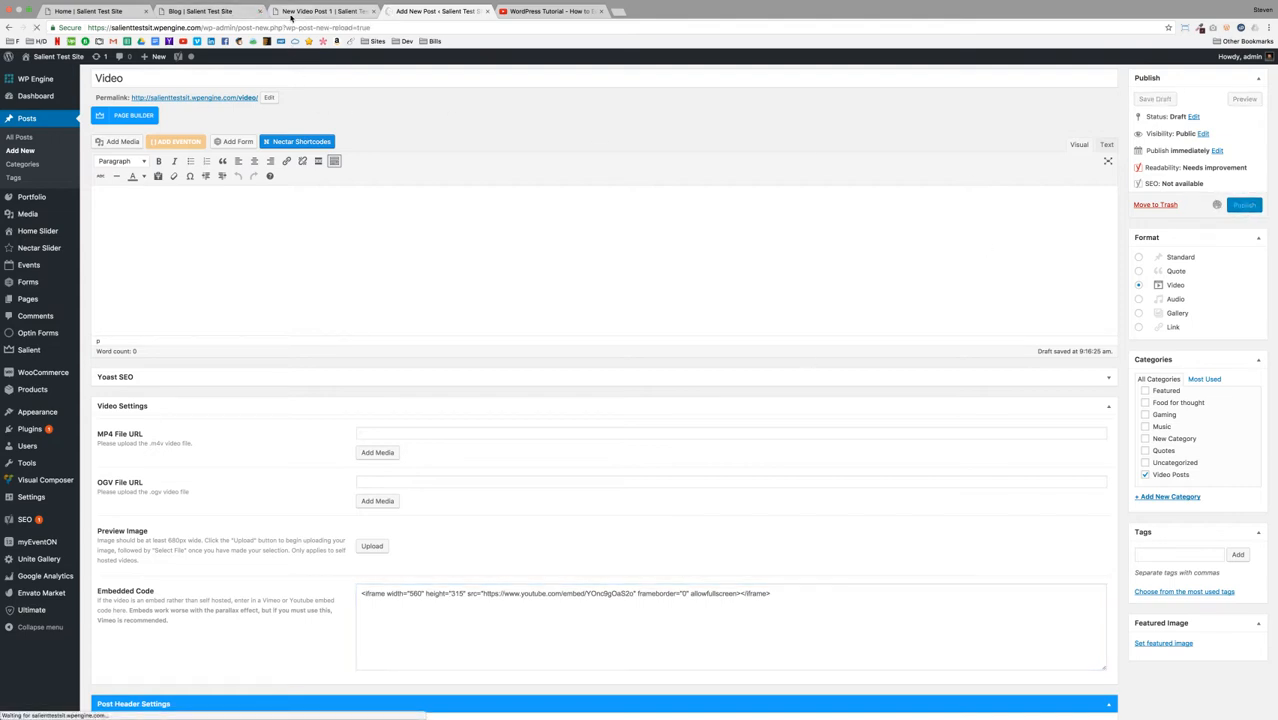
click(1244, 204)
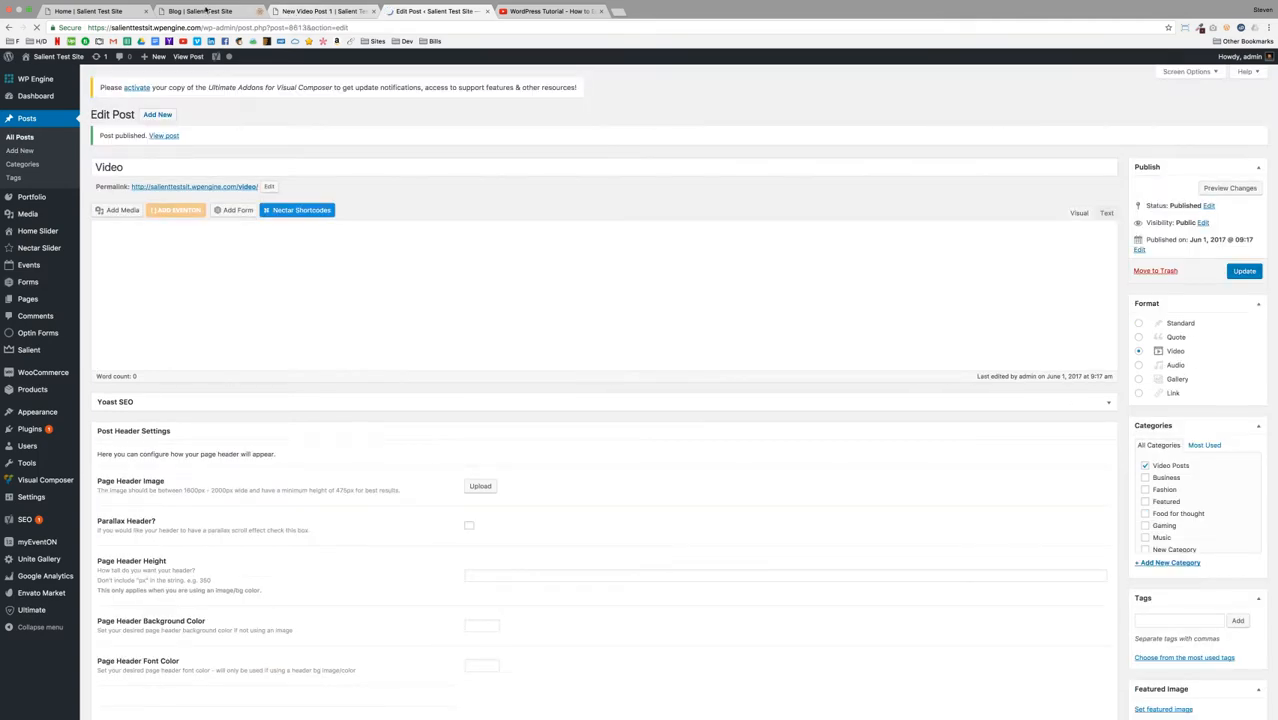
click(190, 12)
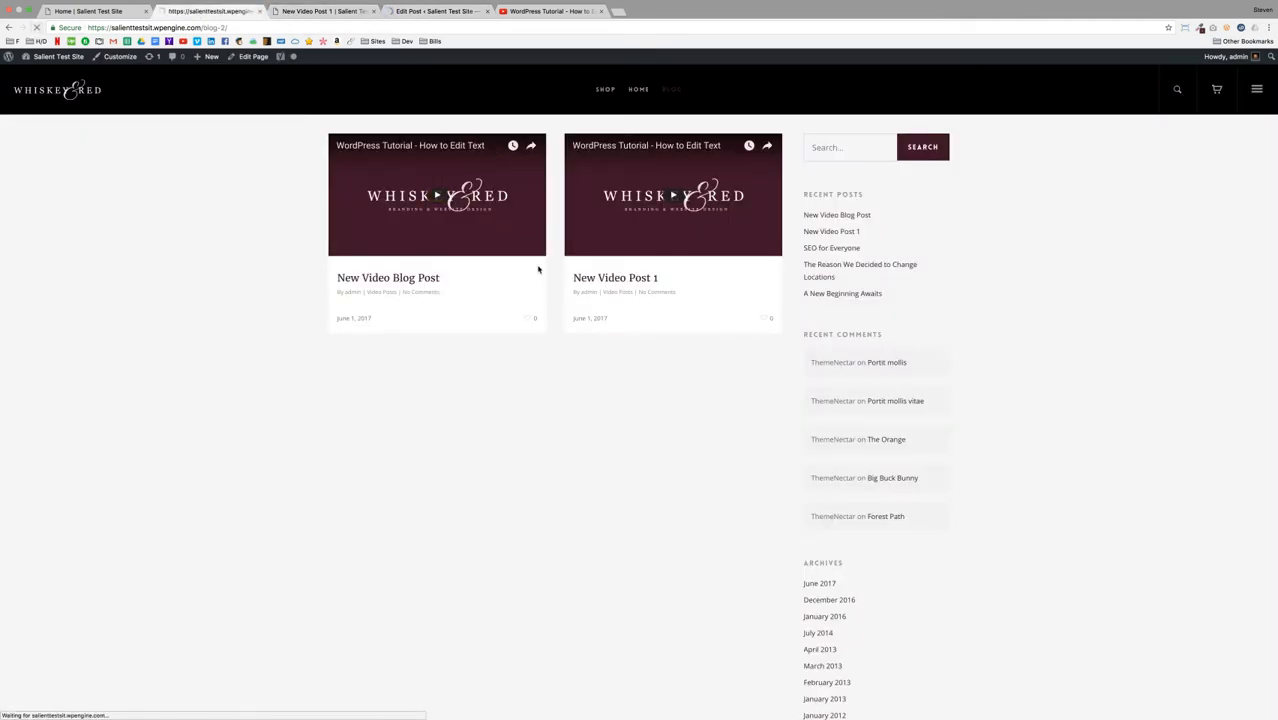